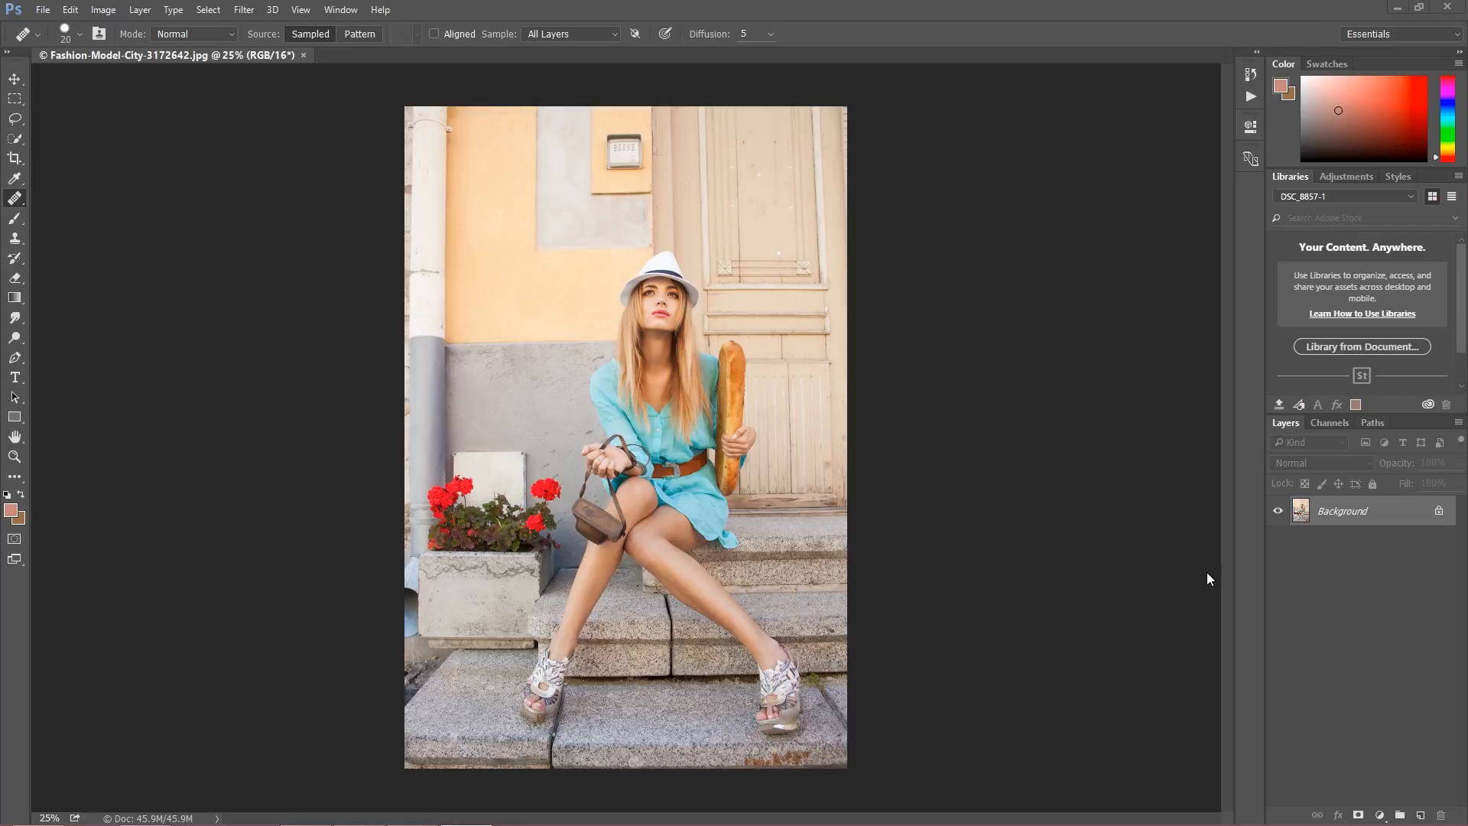
pyautogui.moveTo(1205, 581)
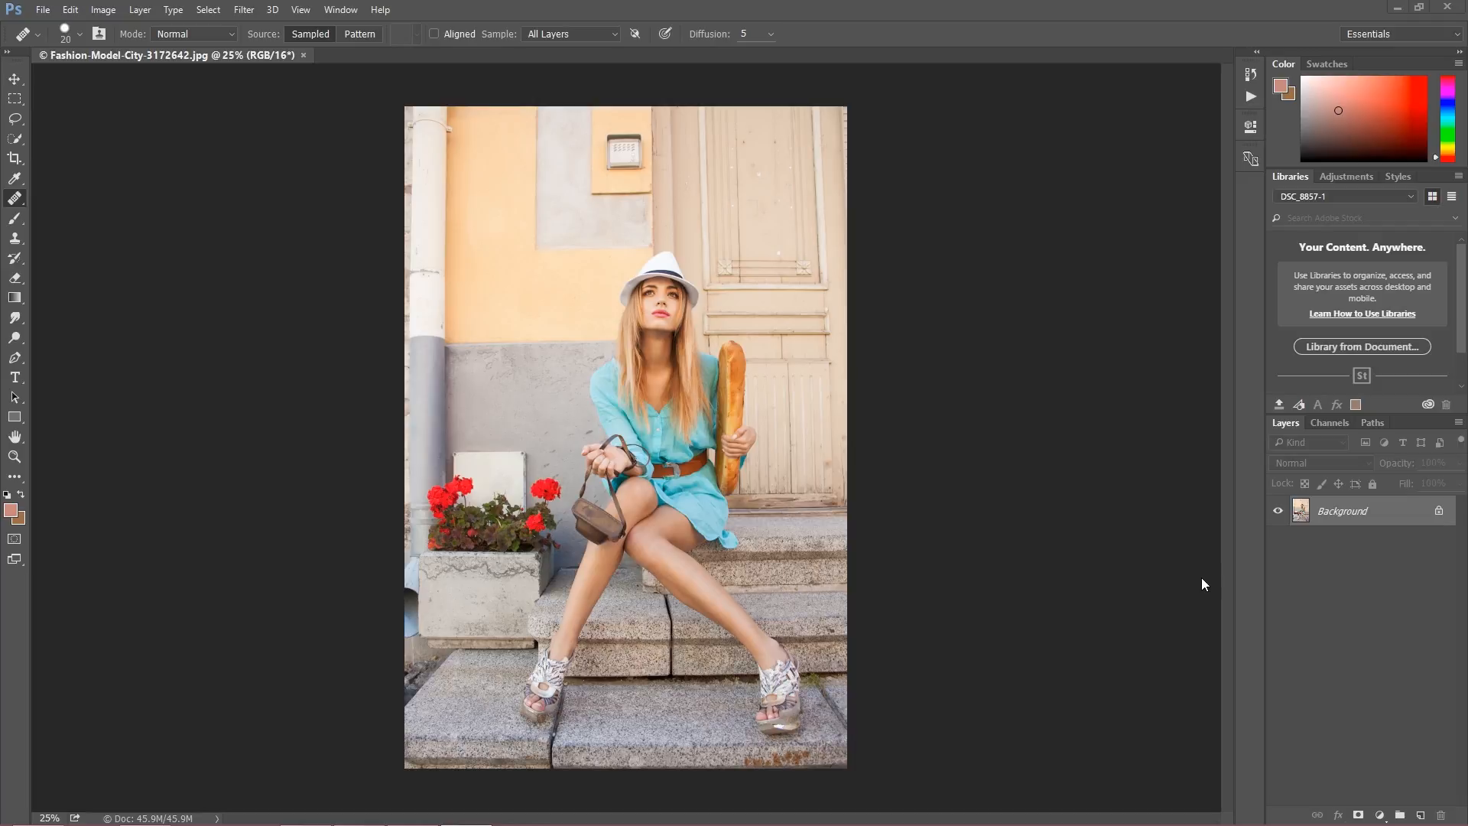
pyautogui.moveTo(331, 8)
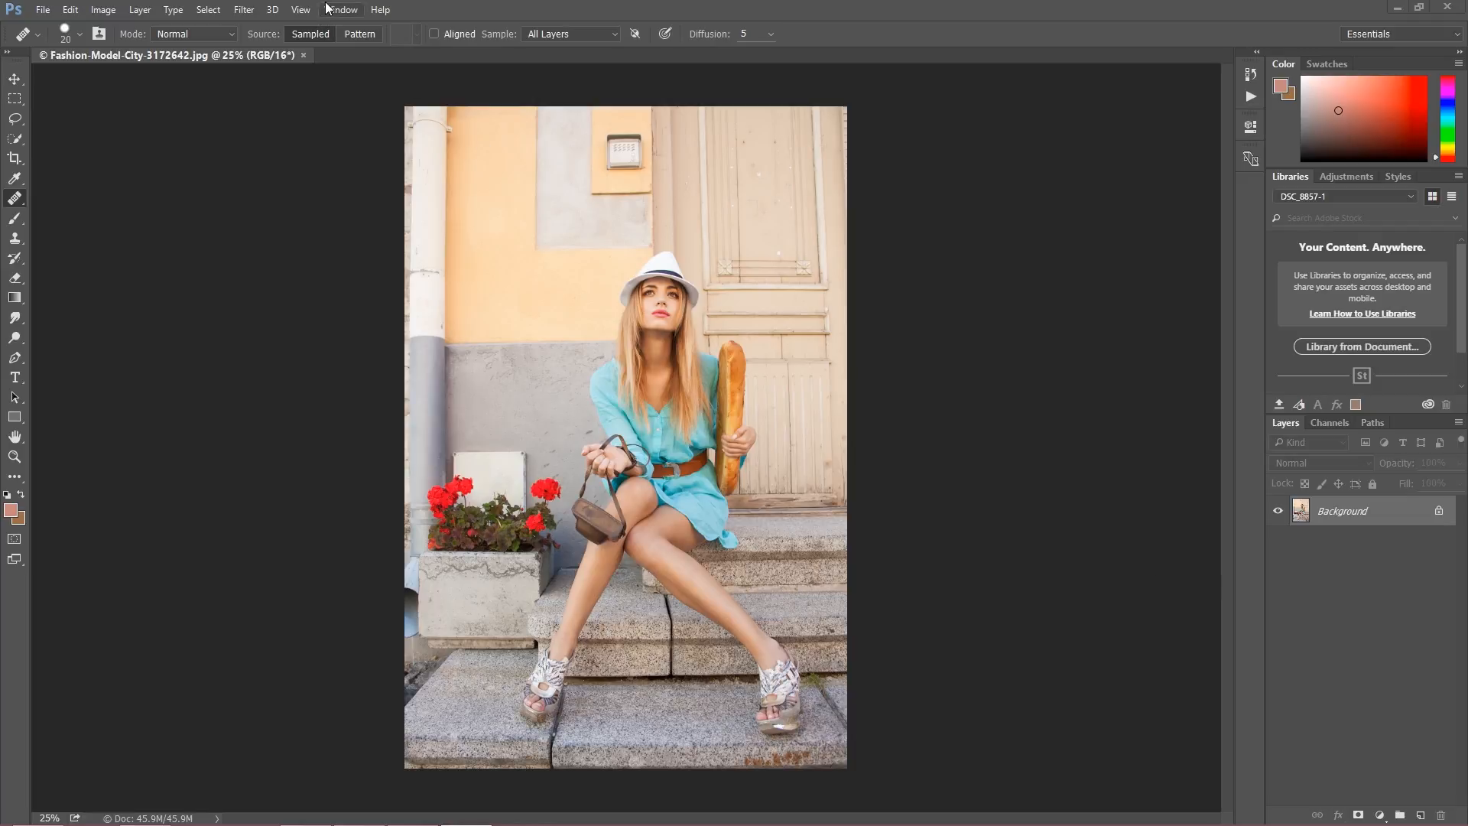
# Show the Actions panel via the Window menu and scroll through the retouching action sets
pyautogui.click(340, 9)
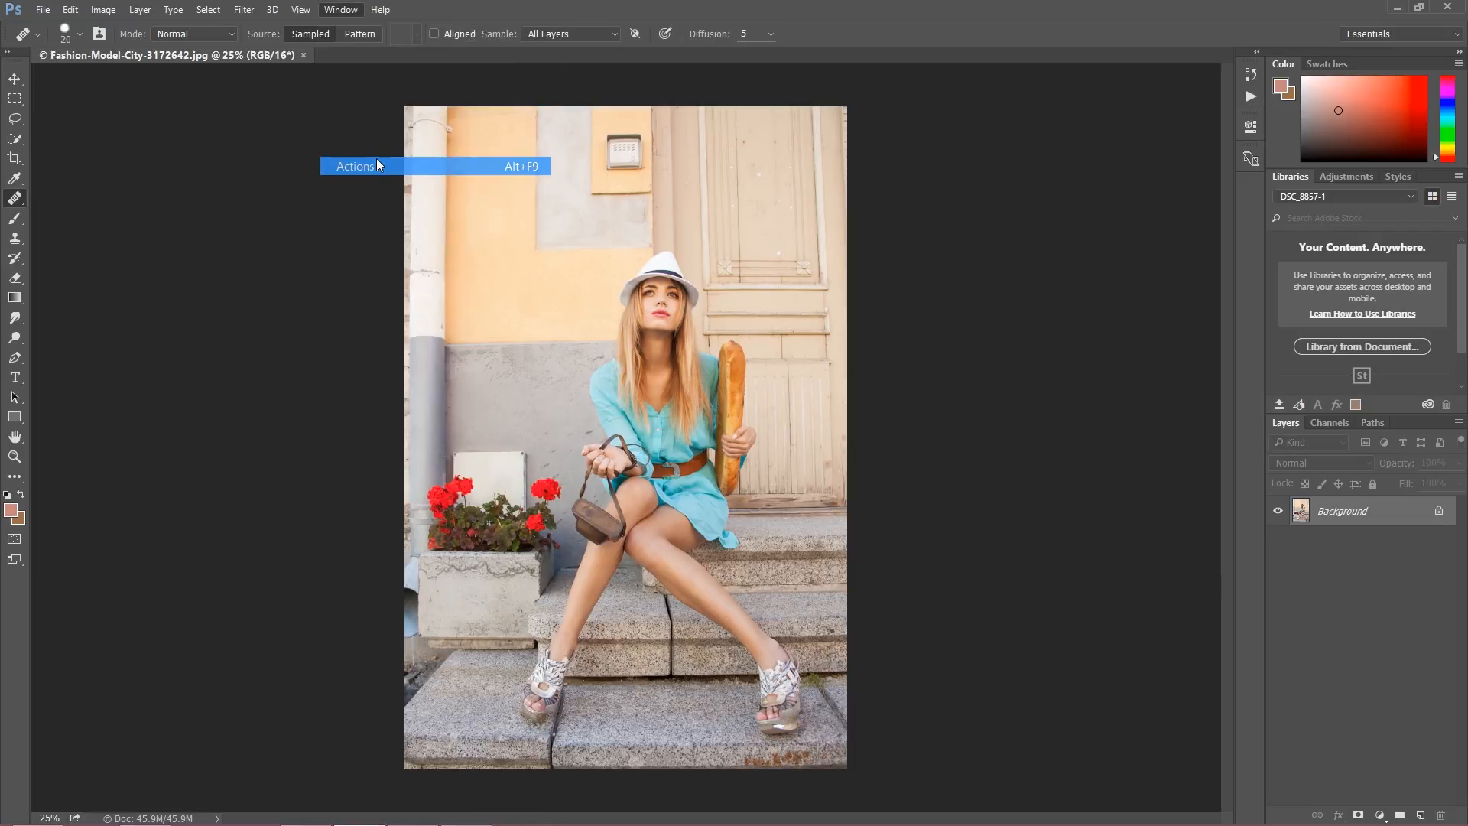
pyautogui.click(354, 165)
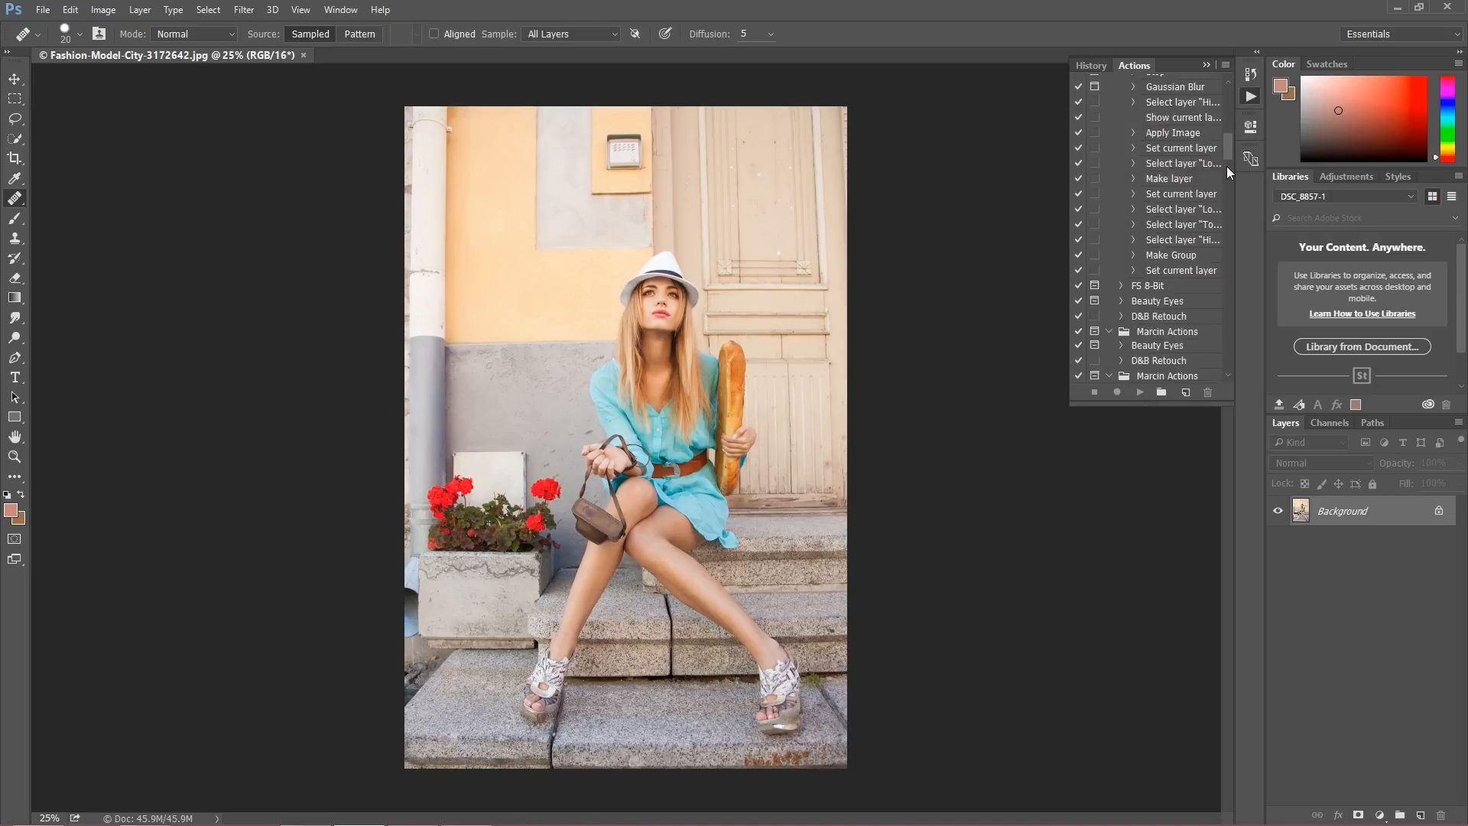
pyautogui.scroll(-3)
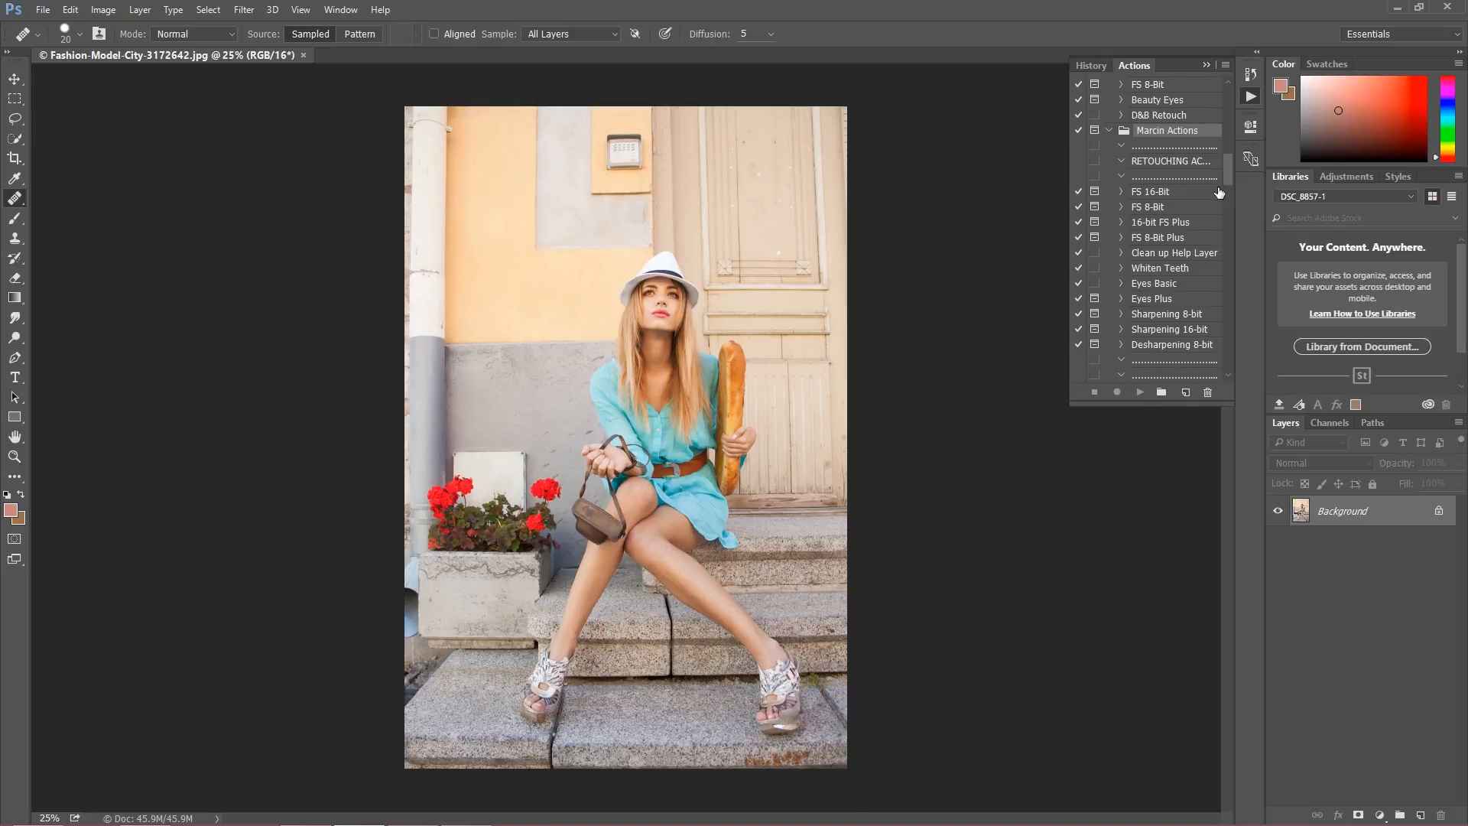
pyautogui.moveTo(1214, 202)
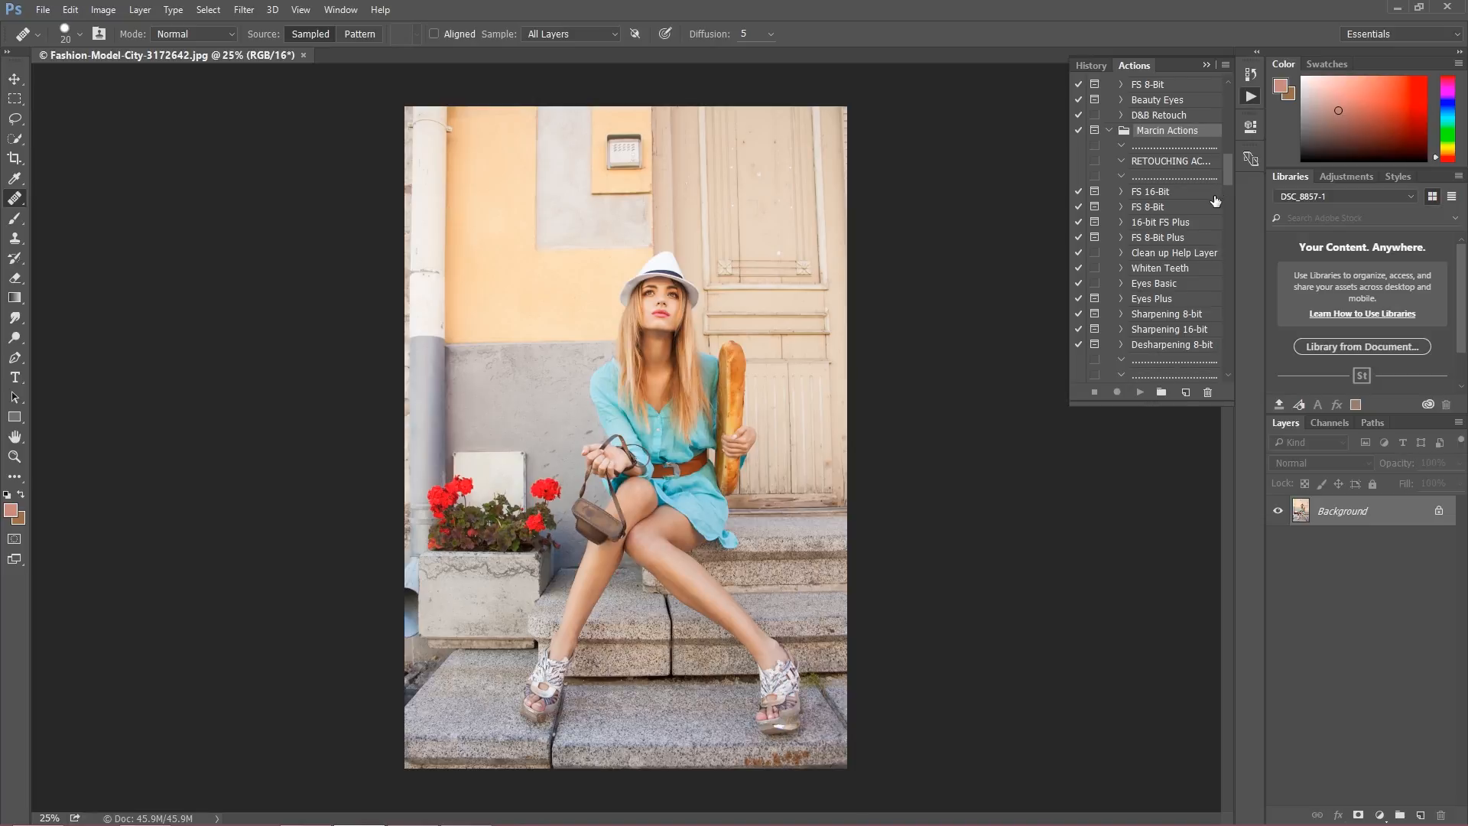
pyautogui.moveTo(1205, 210)
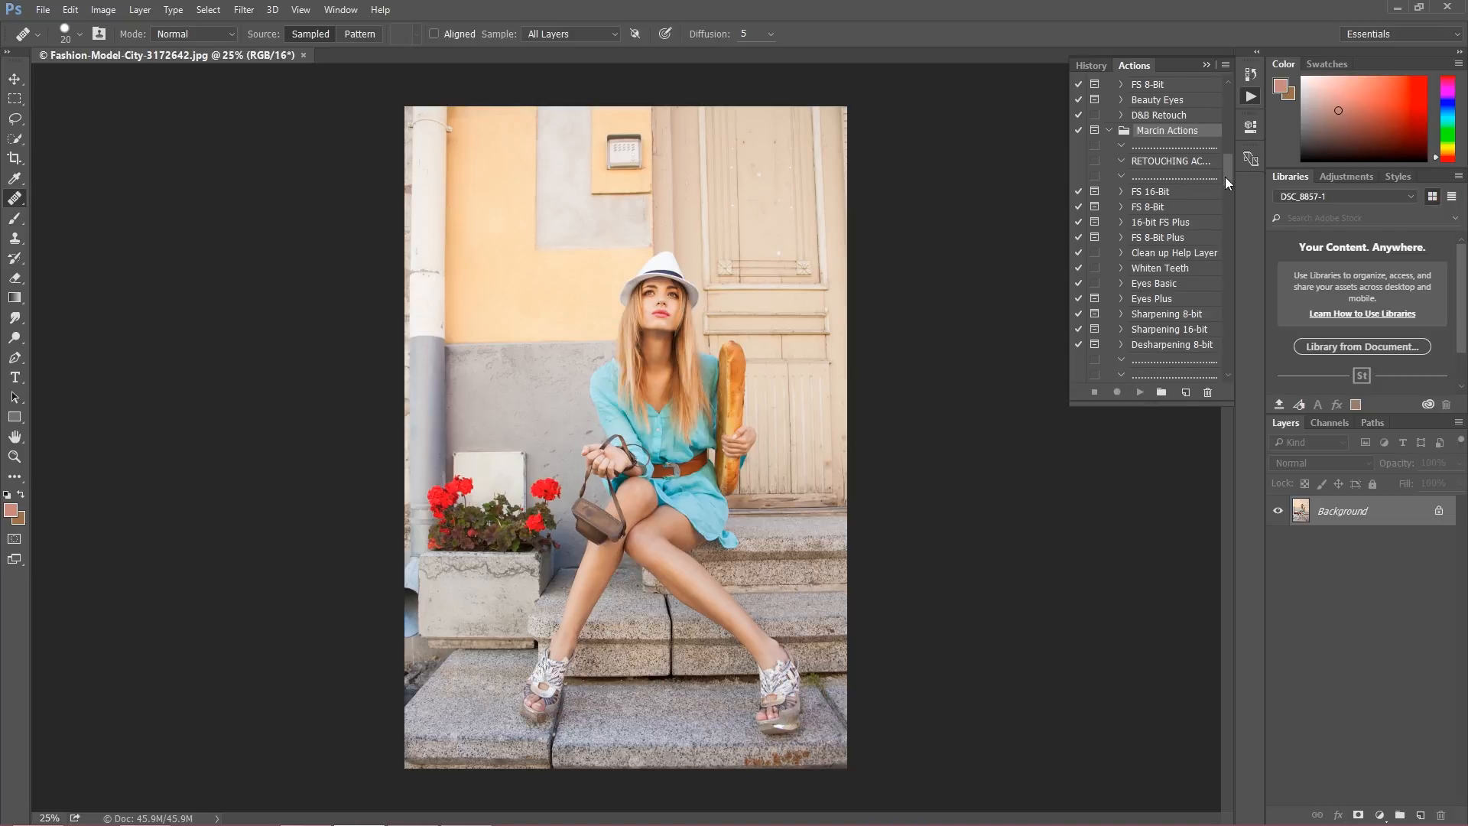
pyautogui.scroll(-3)
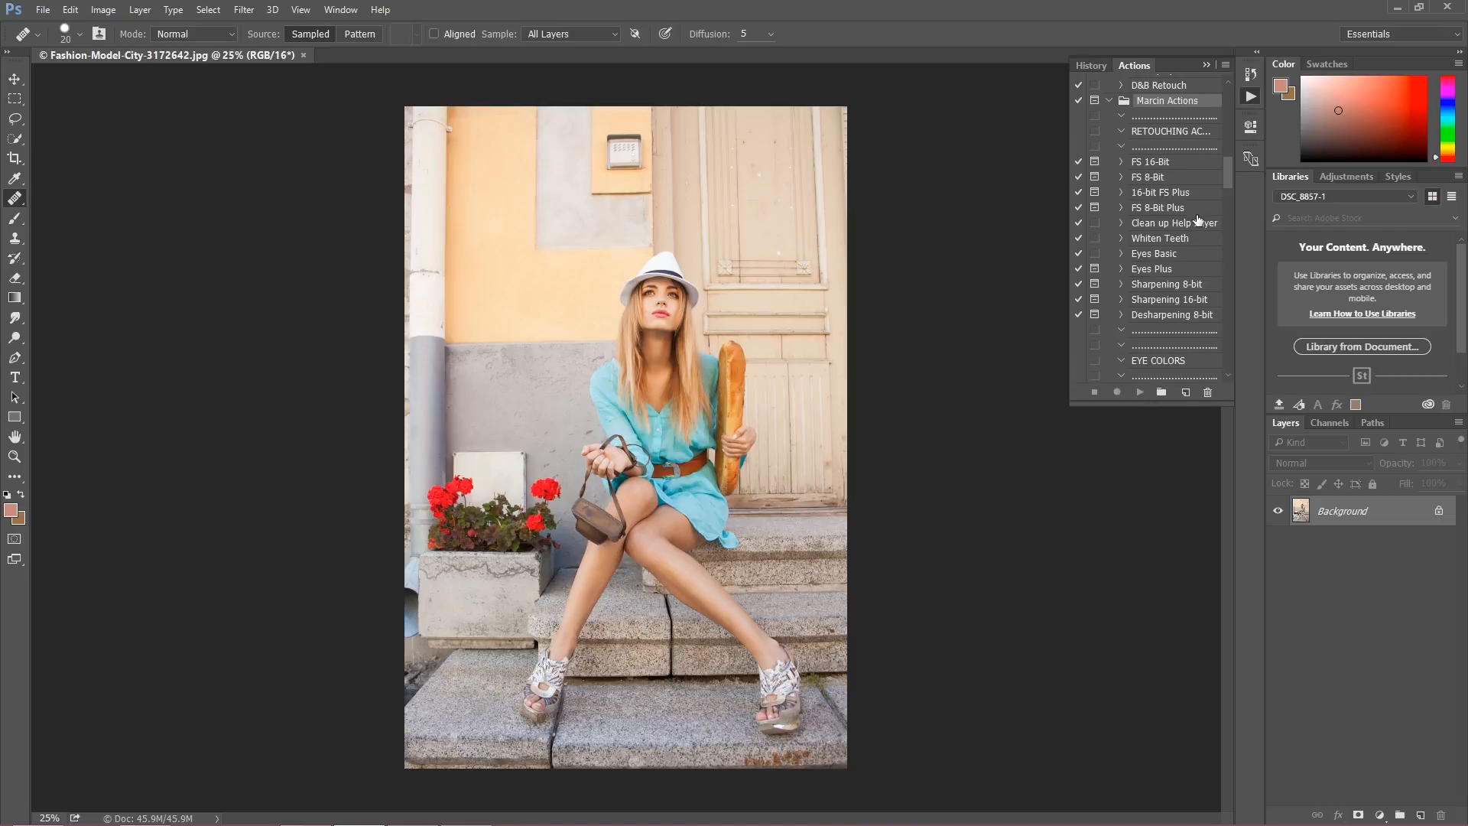
pyautogui.moveTo(1174, 238)
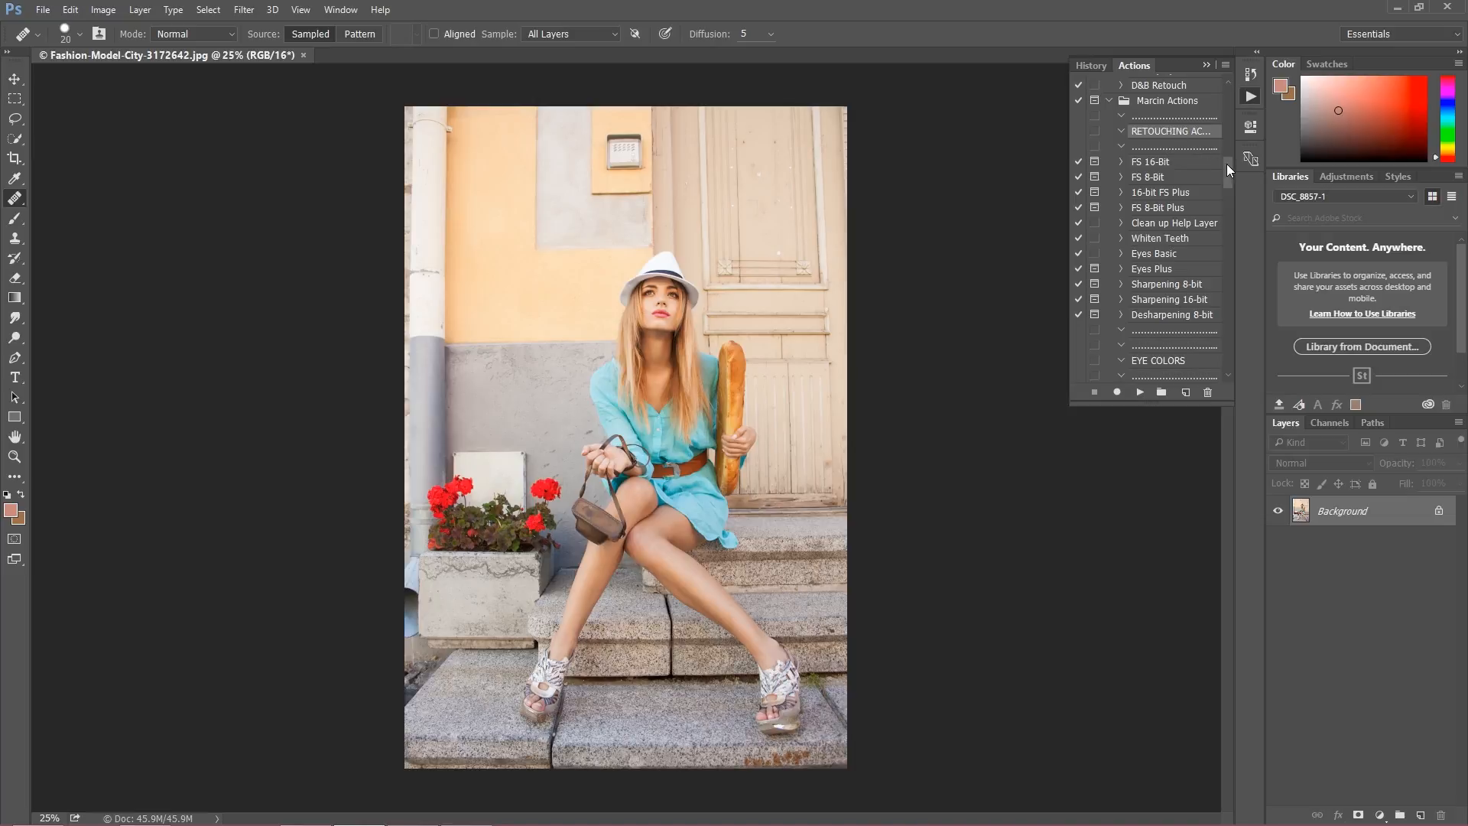
pyautogui.scroll(-3)
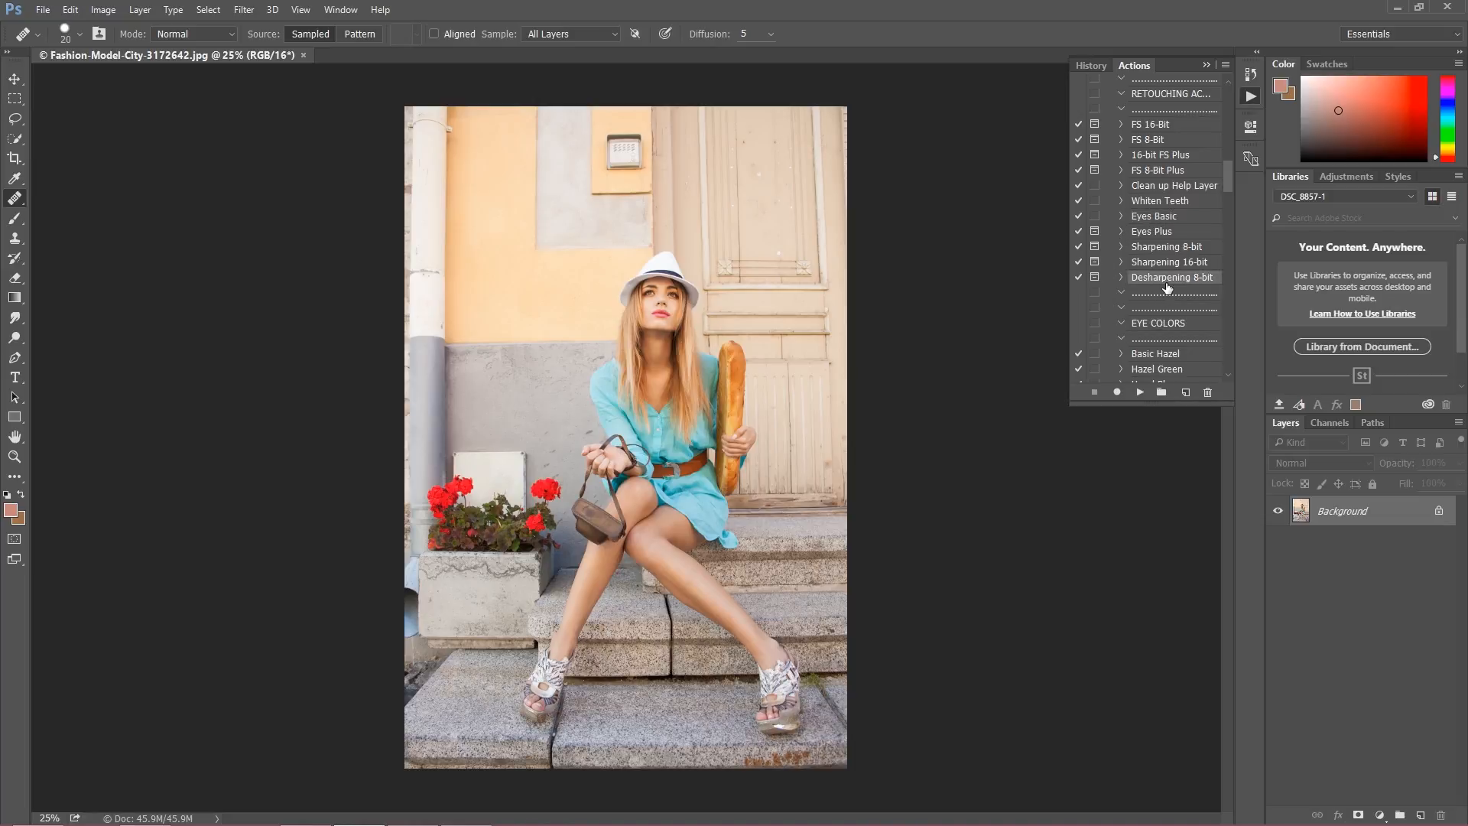
pyautogui.scroll(-3)
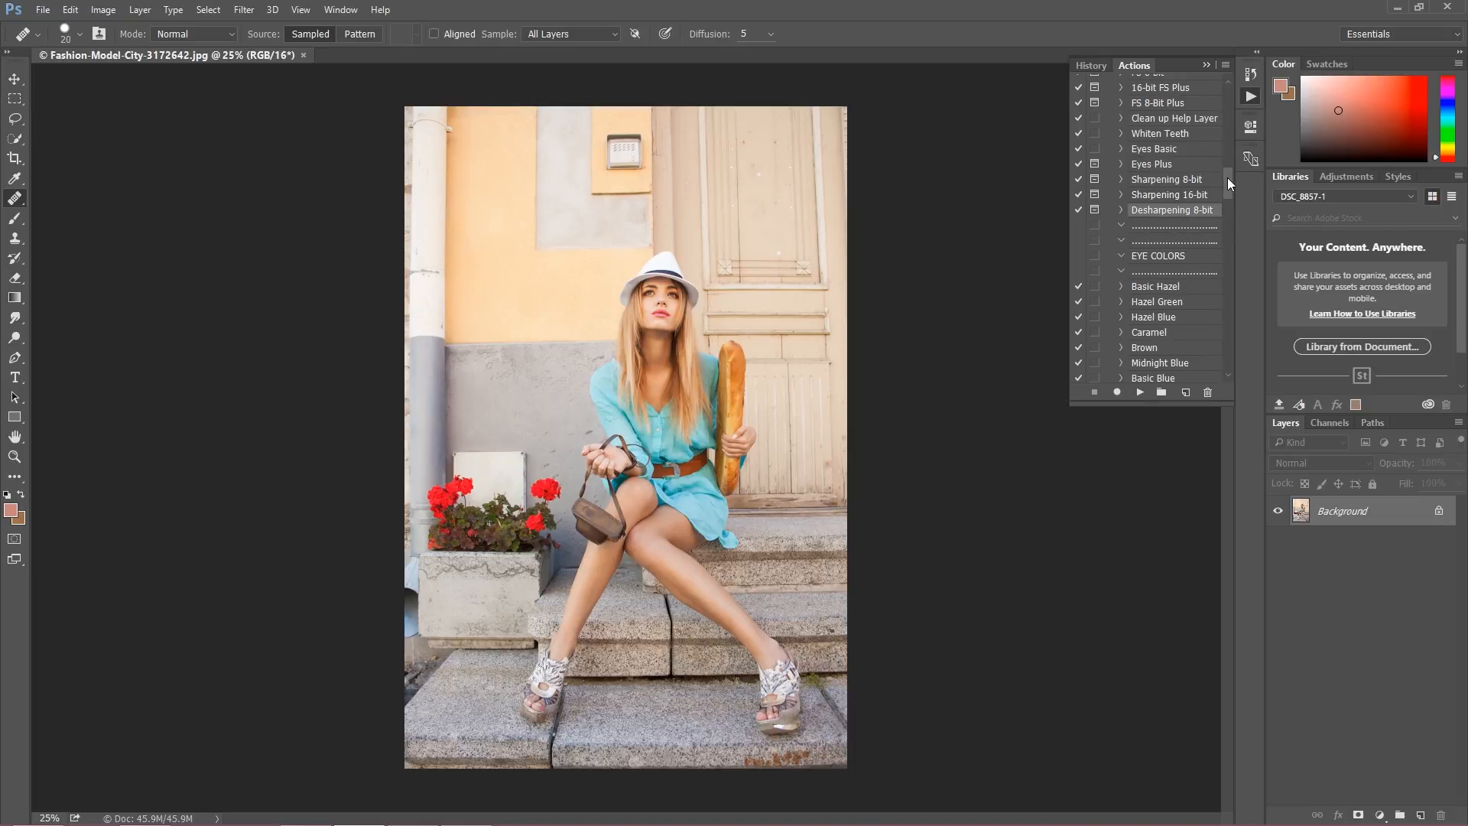
pyautogui.scroll(-3)
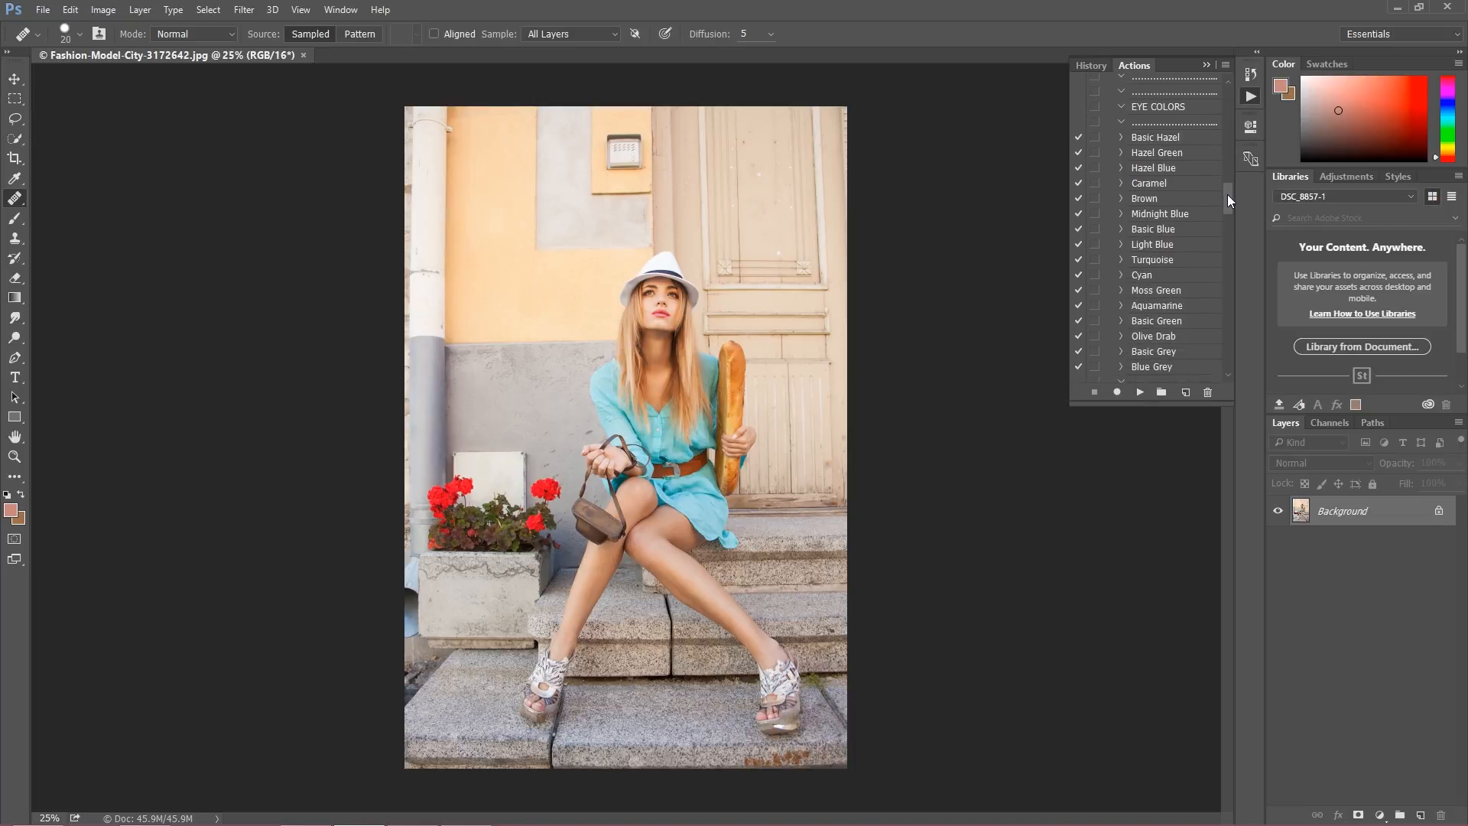
pyautogui.scroll(-3)
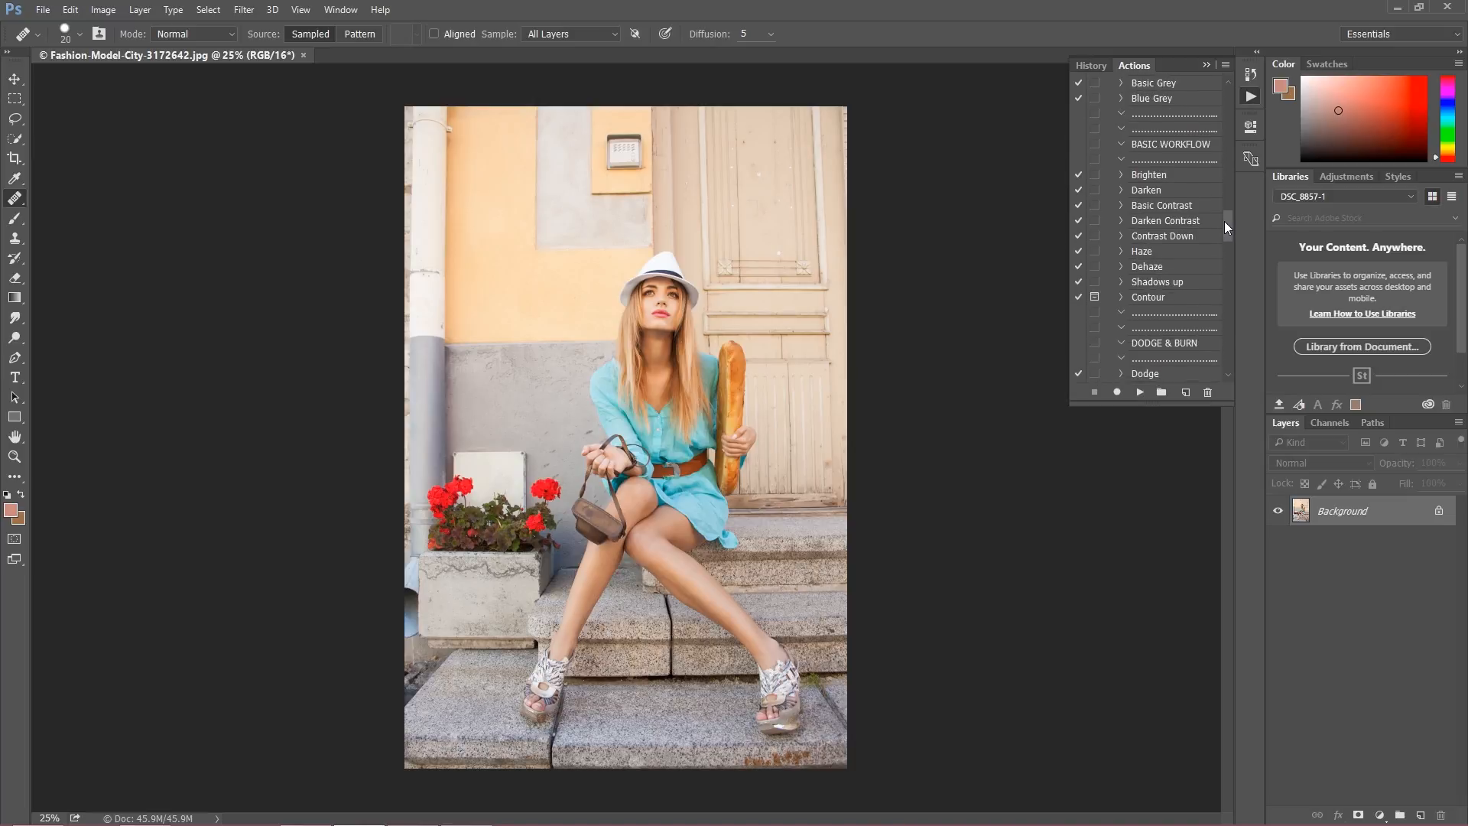
pyautogui.scroll(-3)
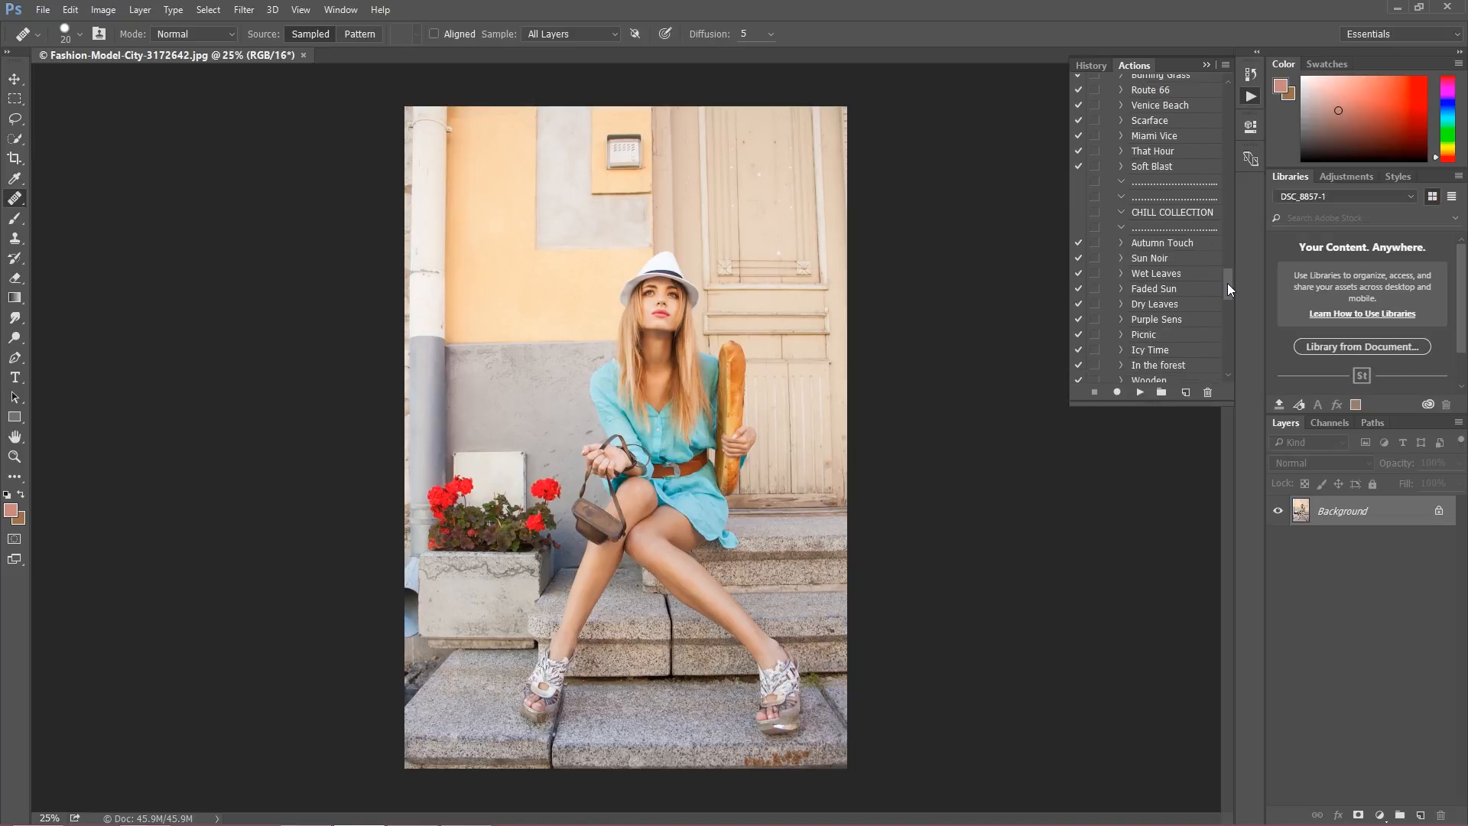
pyautogui.scroll(-3)
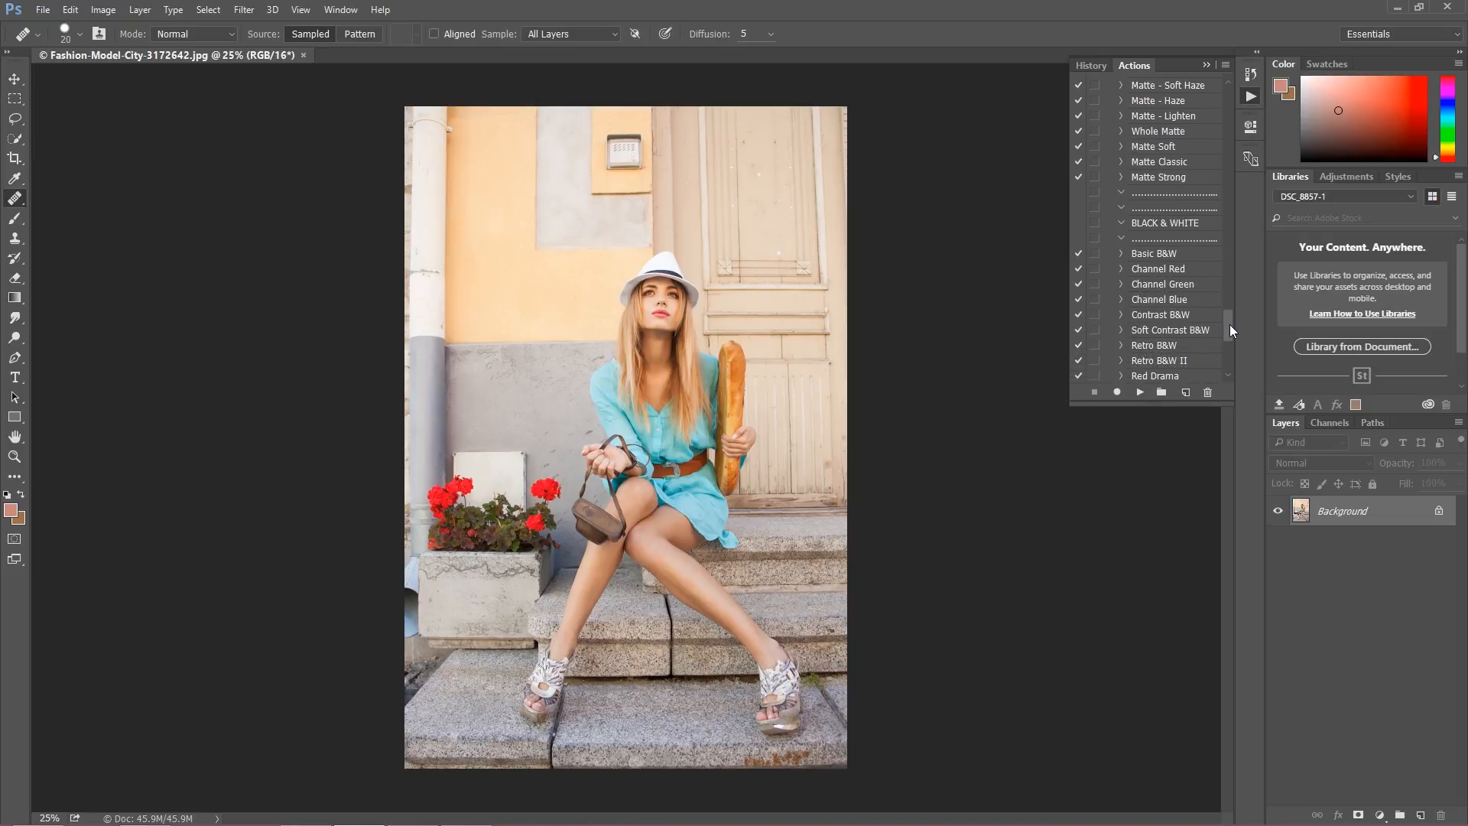
pyautogui.scroll(-3)
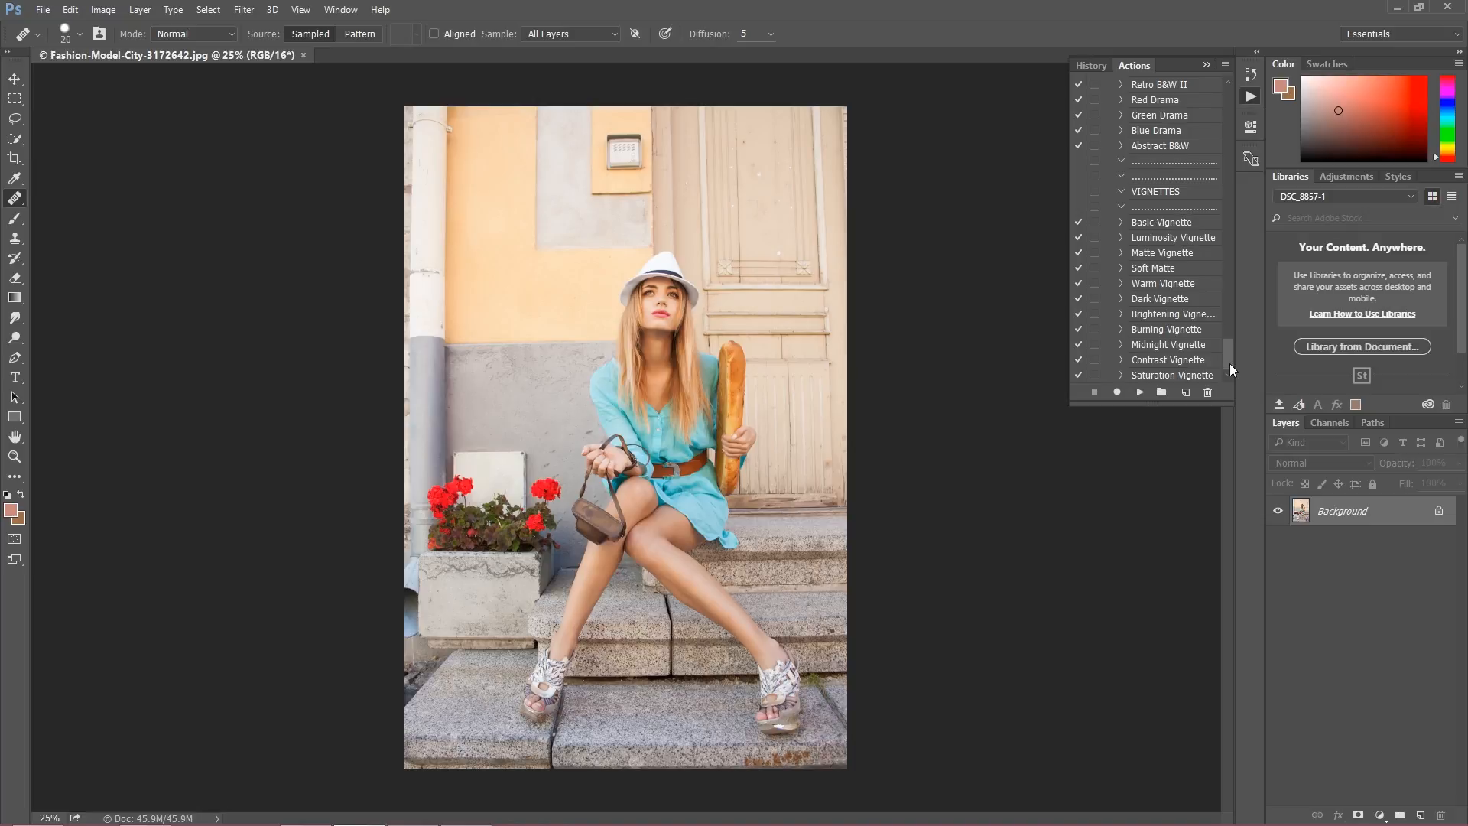
pyautogui.moveTo(1229, 373)
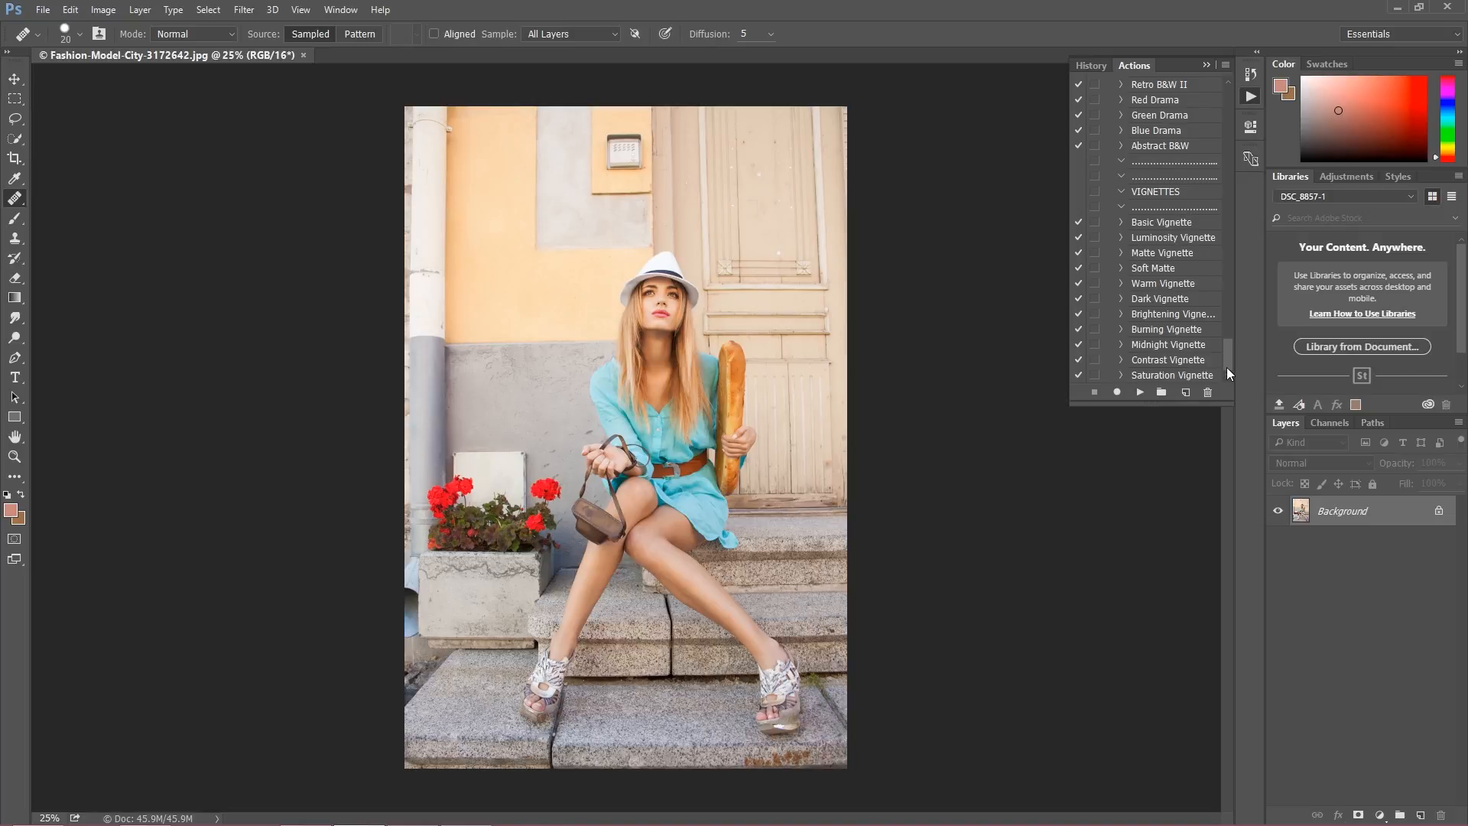
pyautogui.scroll(-3)
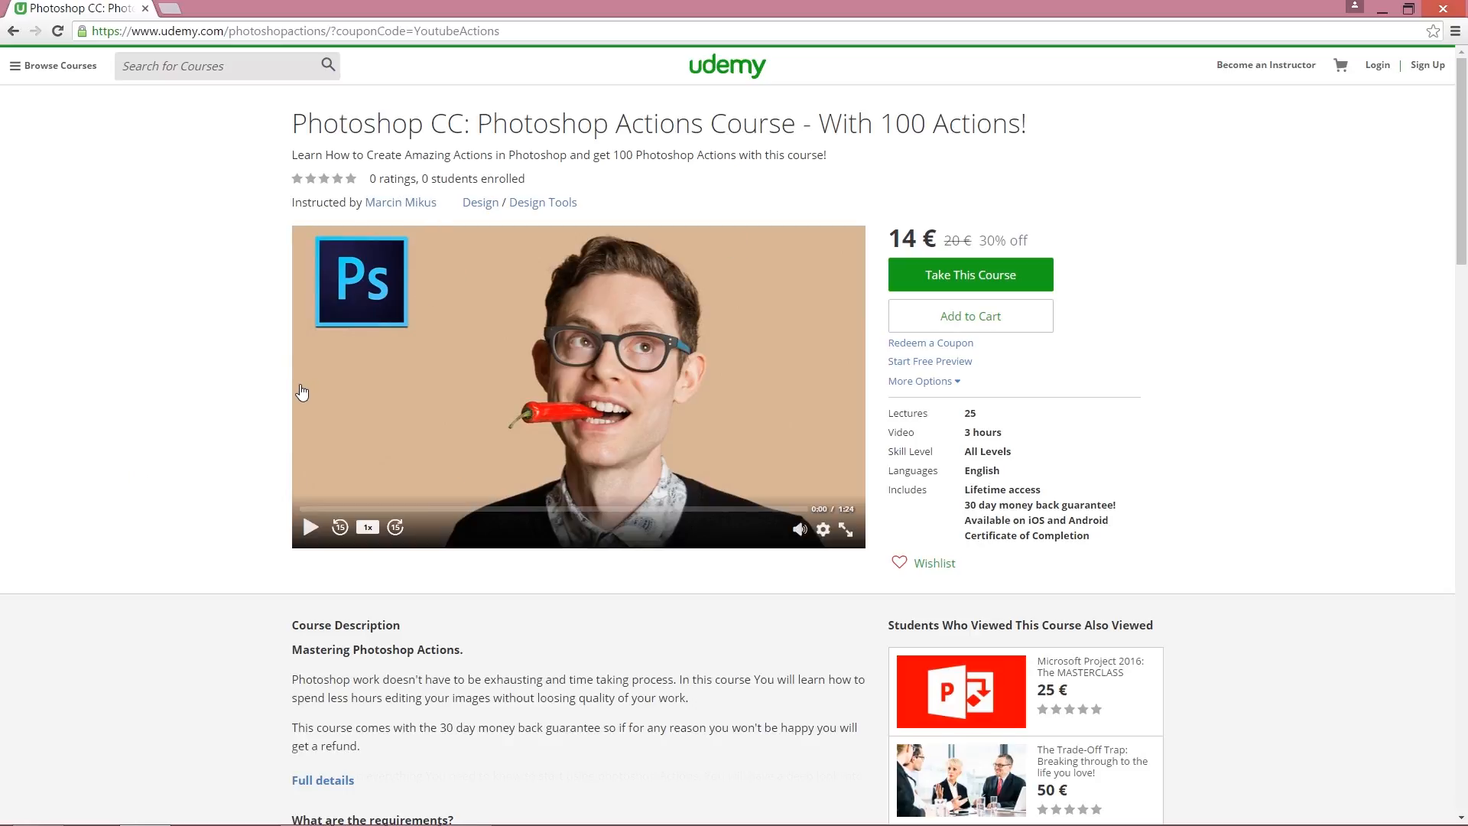
pyautogui.moveTo(297, 399)
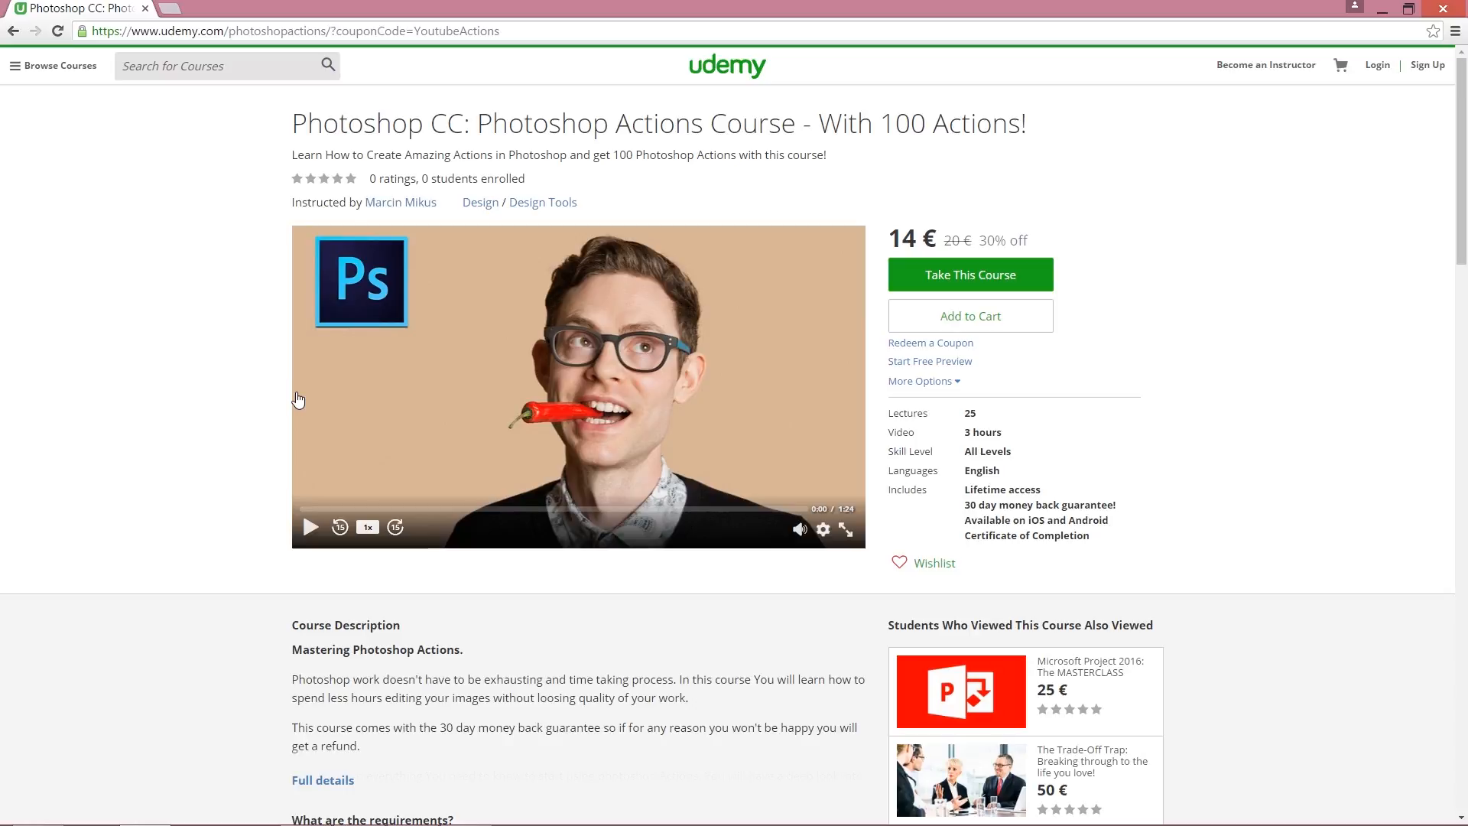
pyautogui.moveTo(1135, 257)
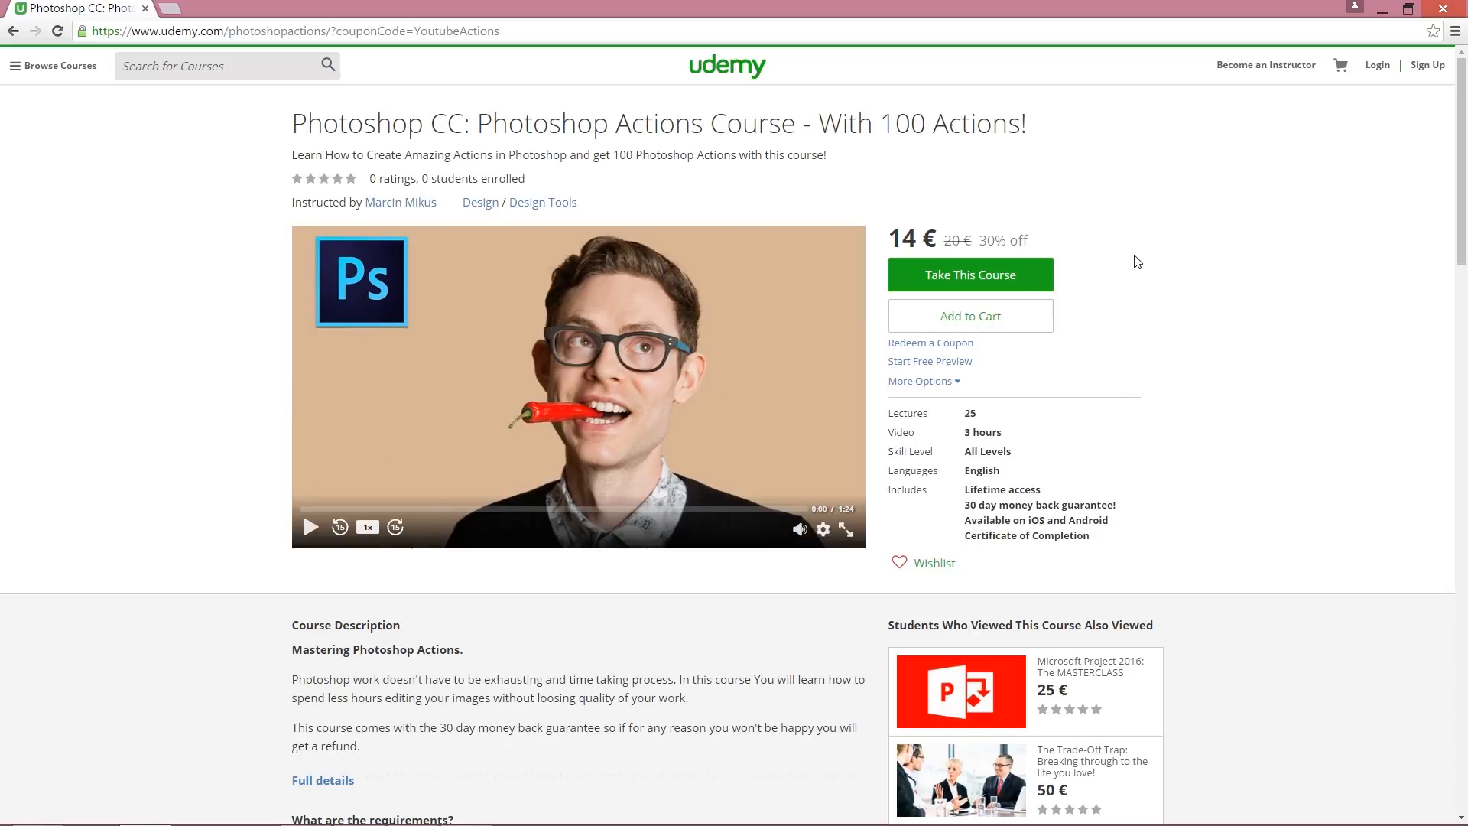
pyautogui.moveTo(1000, 348)
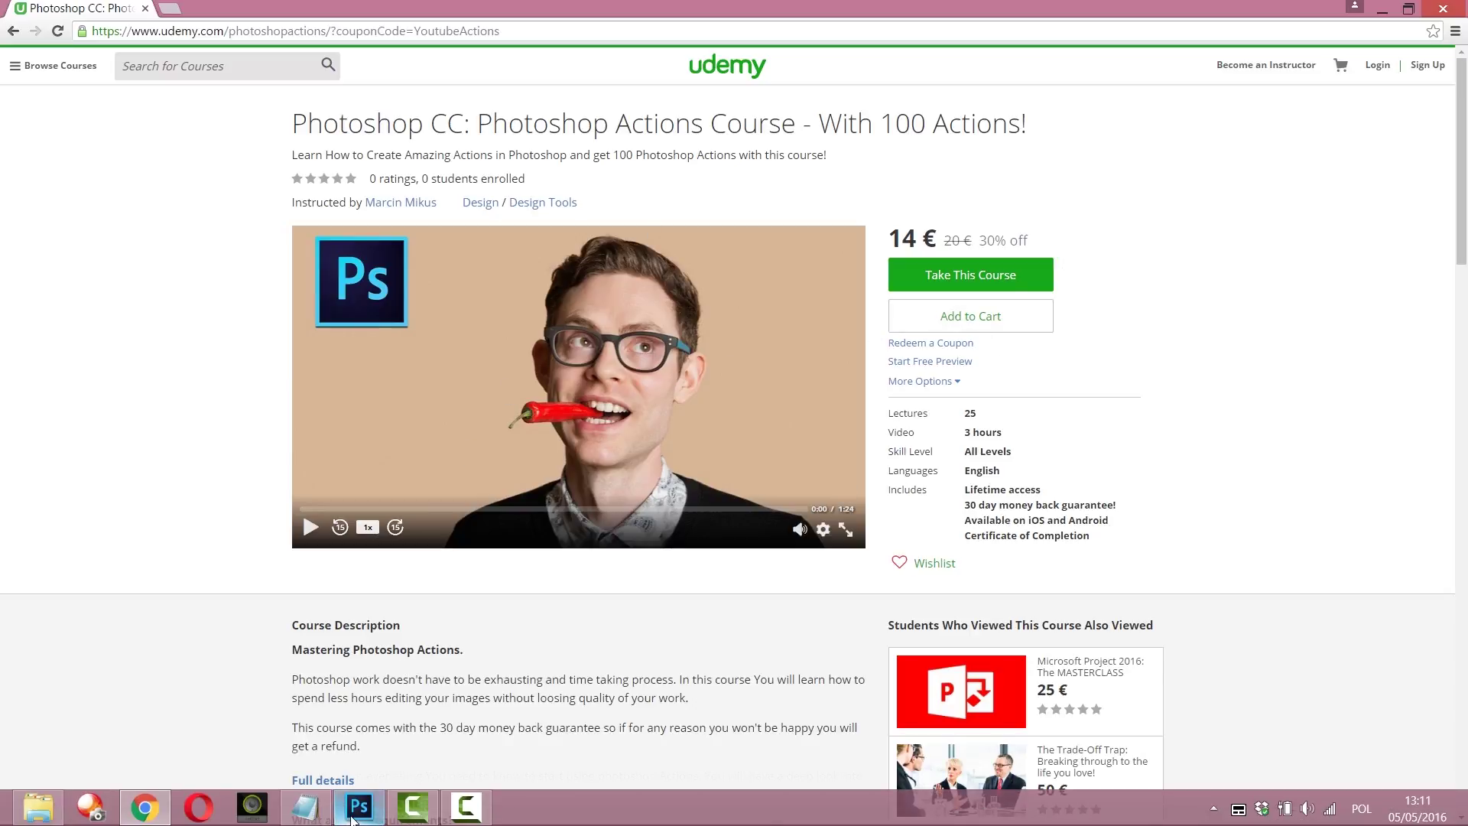
# Return to Photoshop from the Udemy course page via the taskbar icon
pyautogui.click(358, 808)
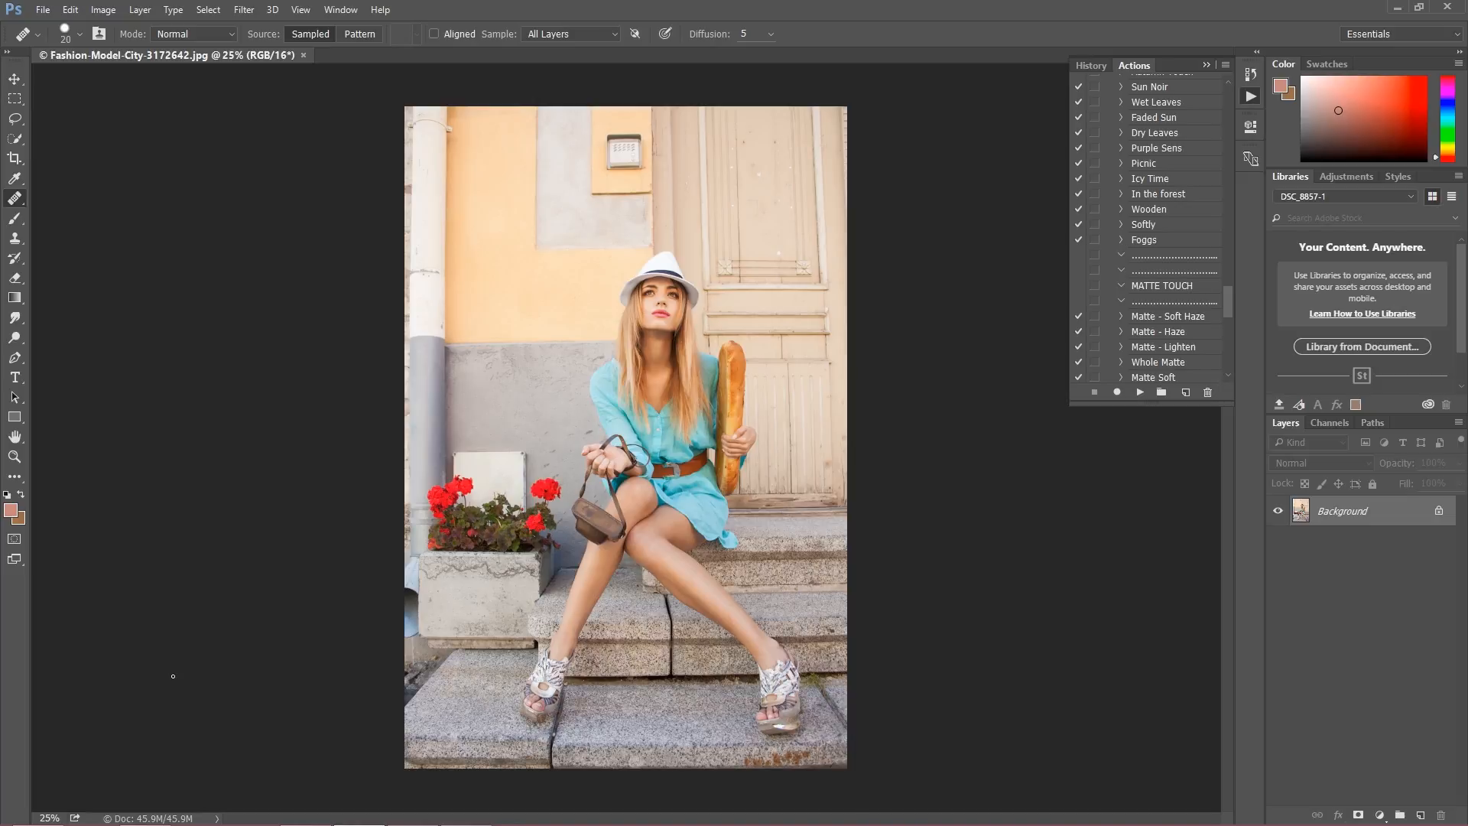
pyautogui.moveTo(178, 672)
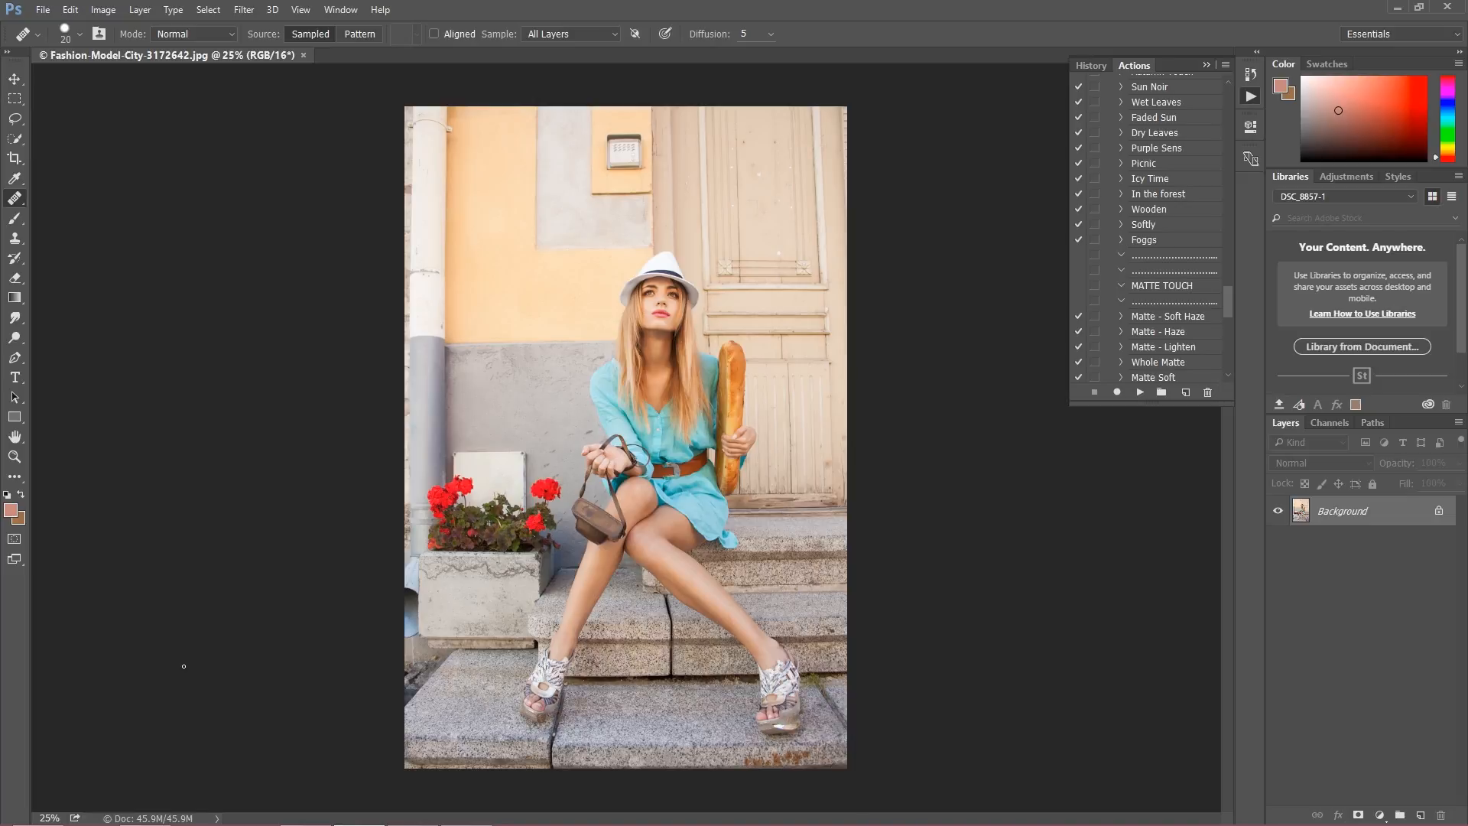
pyautogui.moveTo(185, 666)
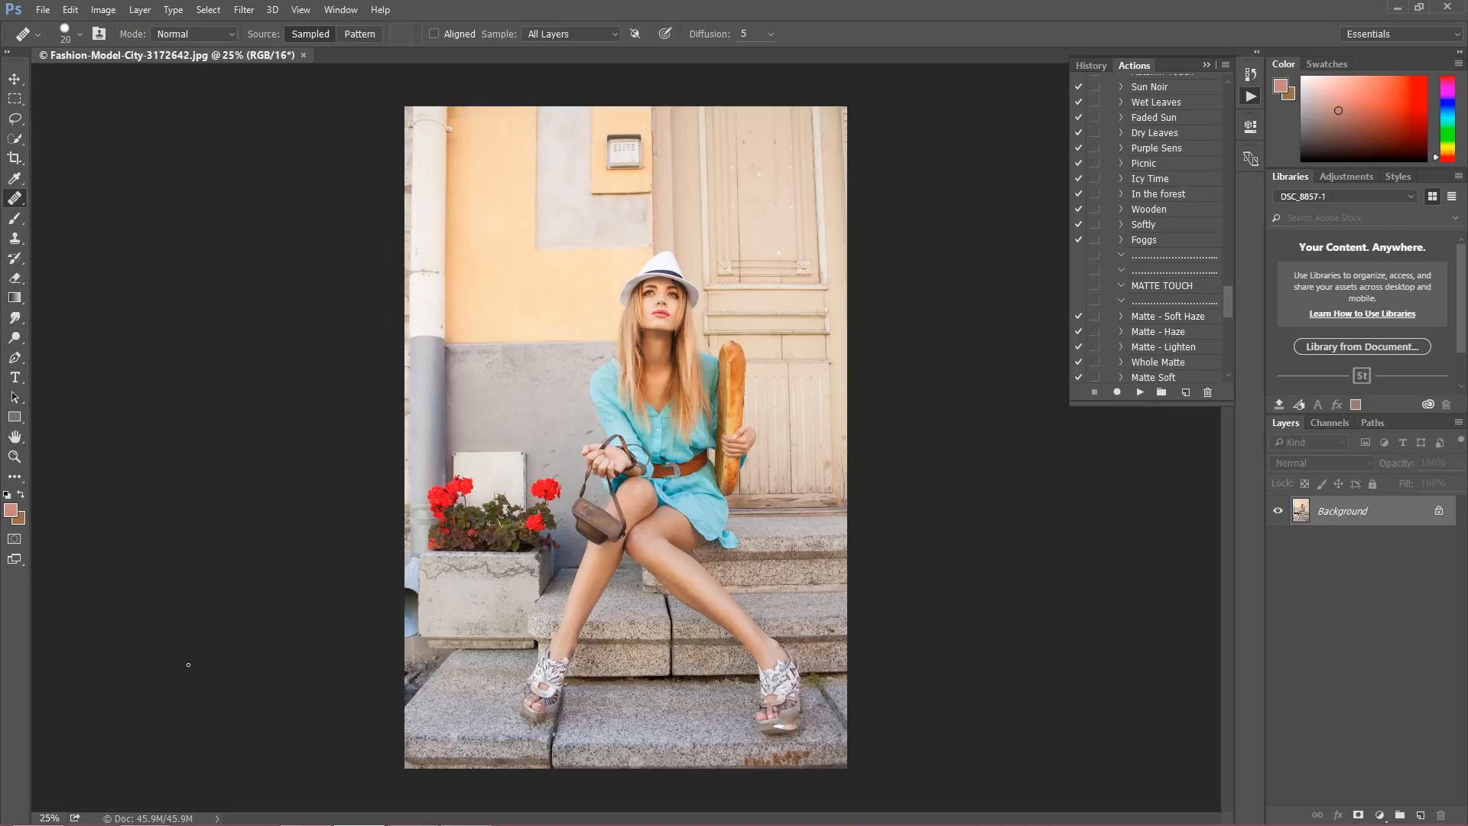
pyautogui.moveTo(1290, 599)
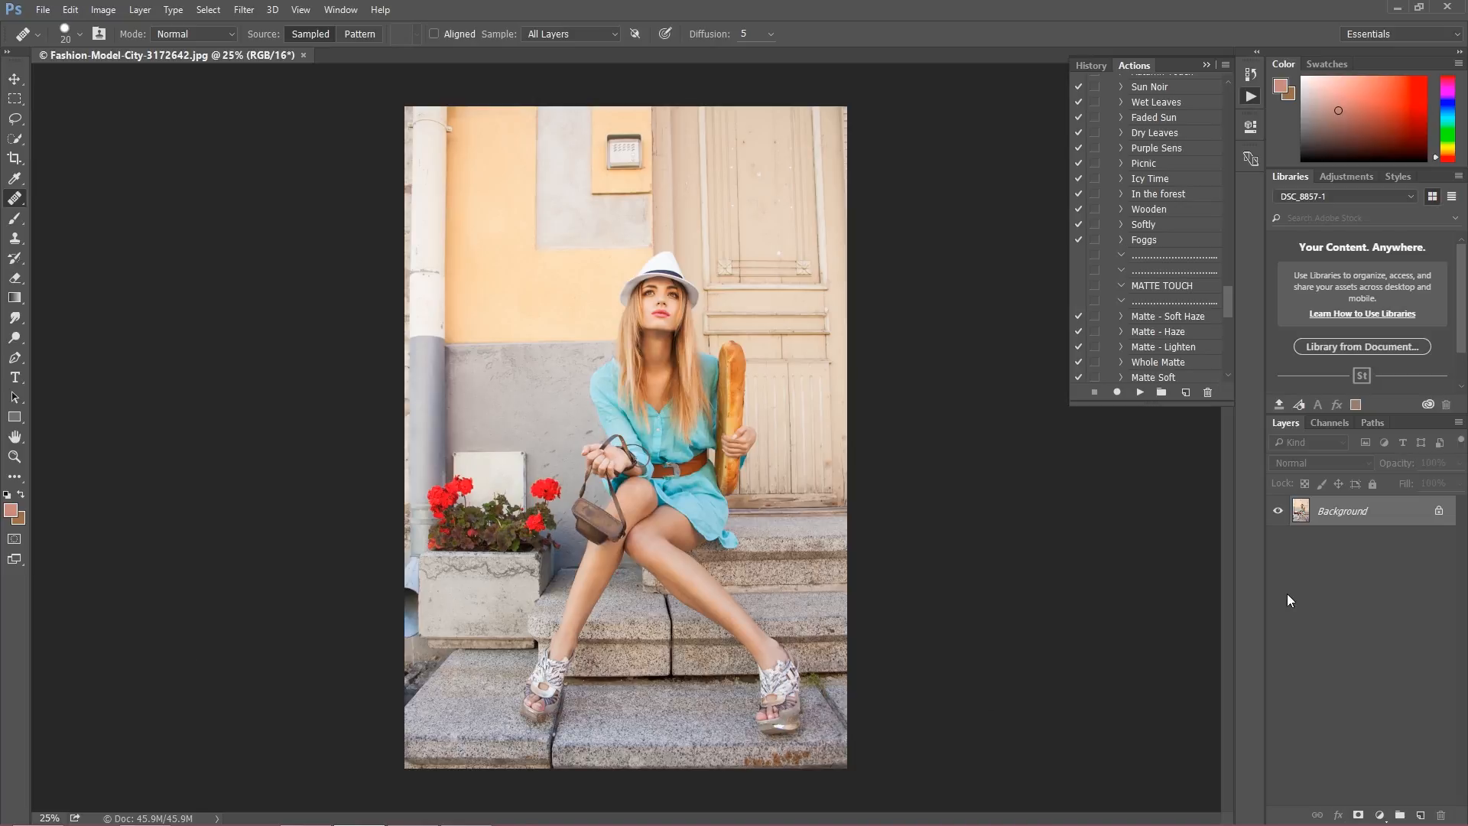
pyautogui.moveTo(1244, 603)
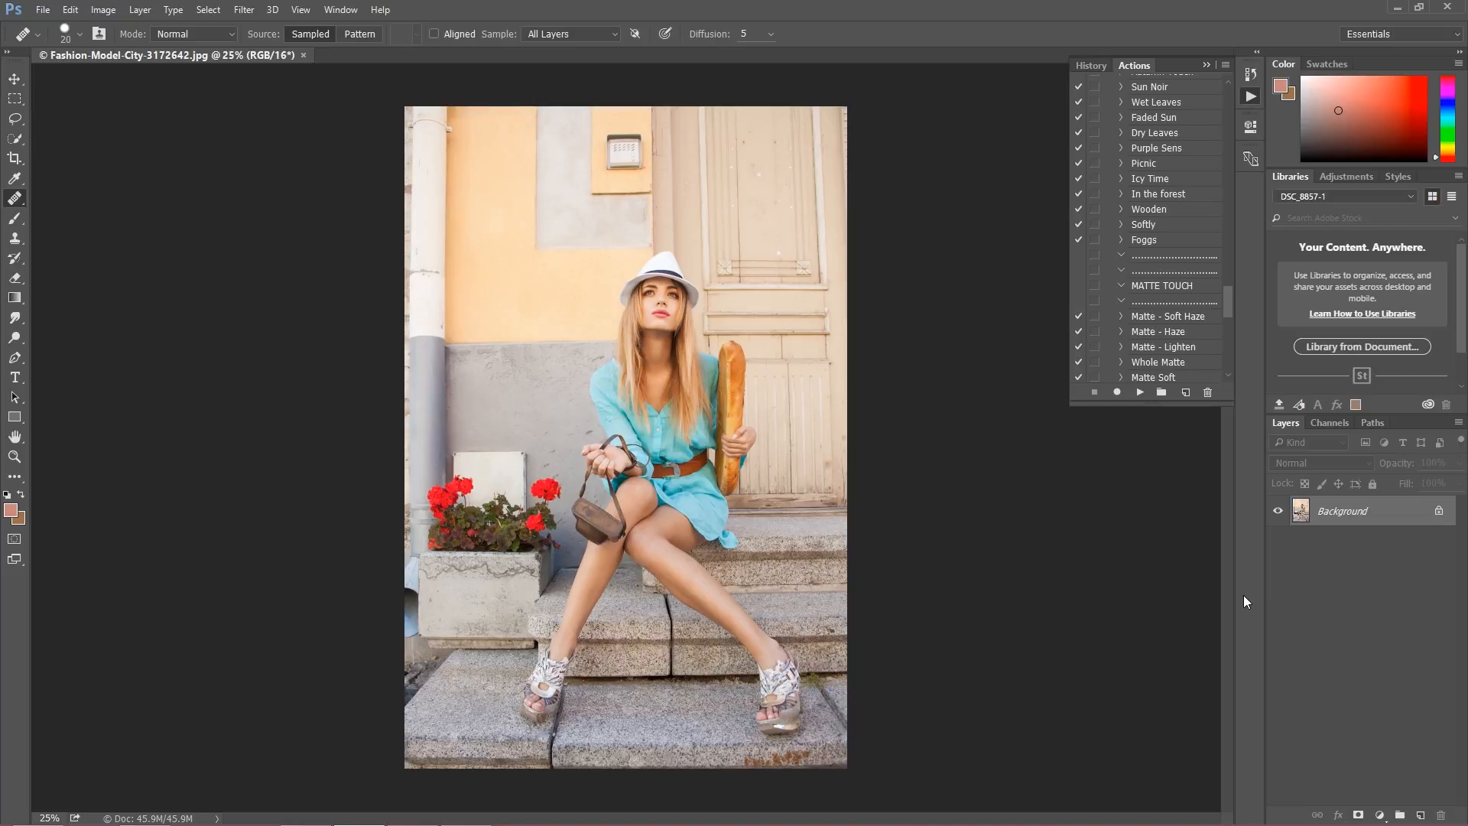